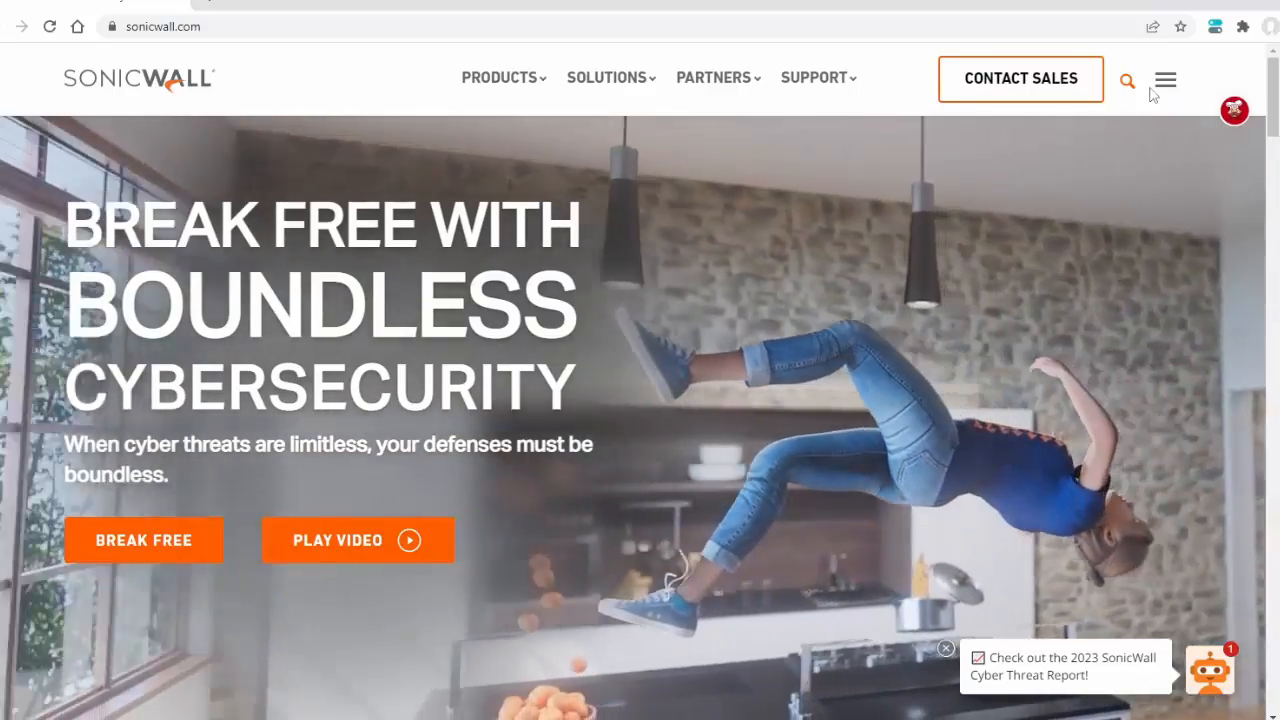
Step: Find the VPN Clients page via a NetExtender search and review the Mobile Connect, Connect Tunnel and Global VPN Client downloads
click(1128, 80)
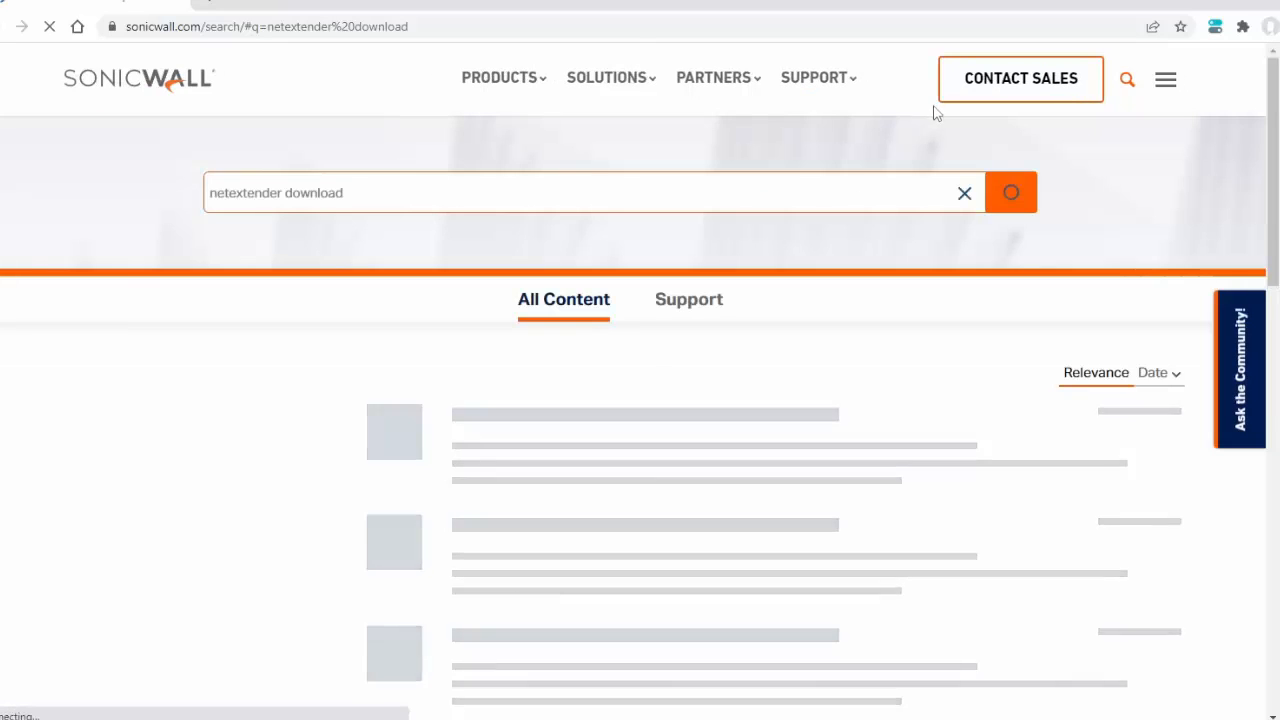
click(1010, 192)
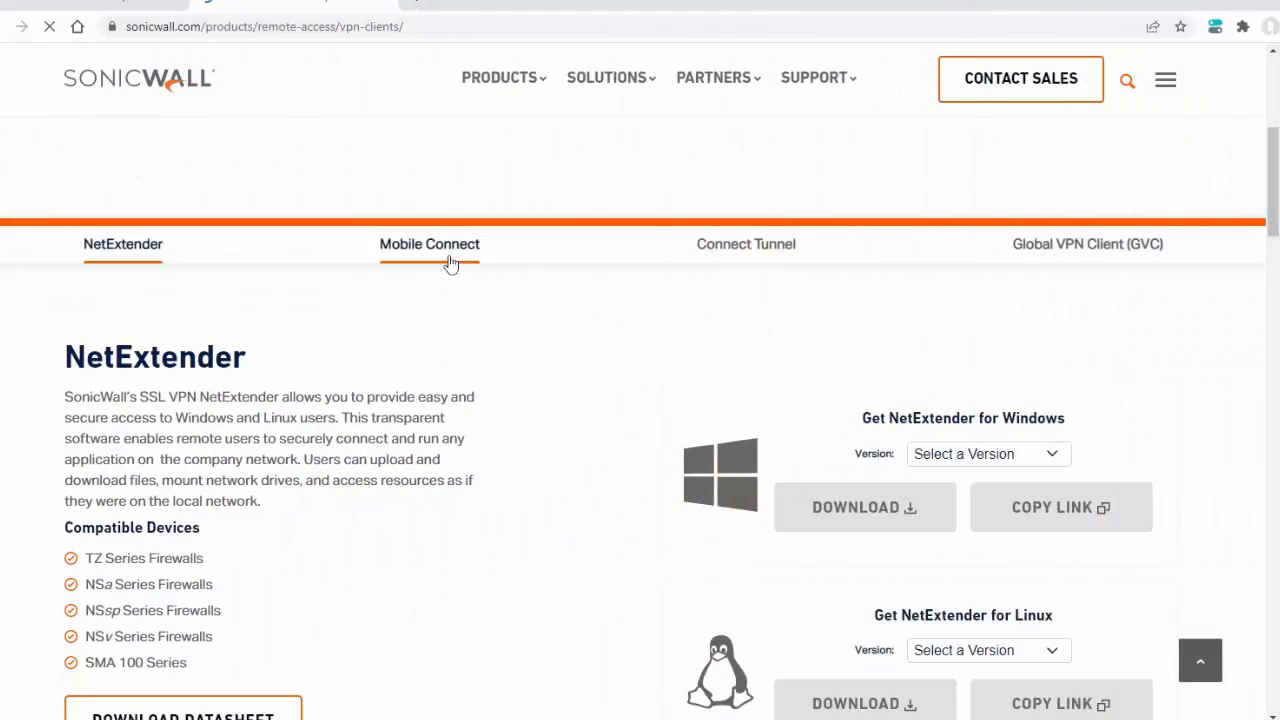
click(428, 244)
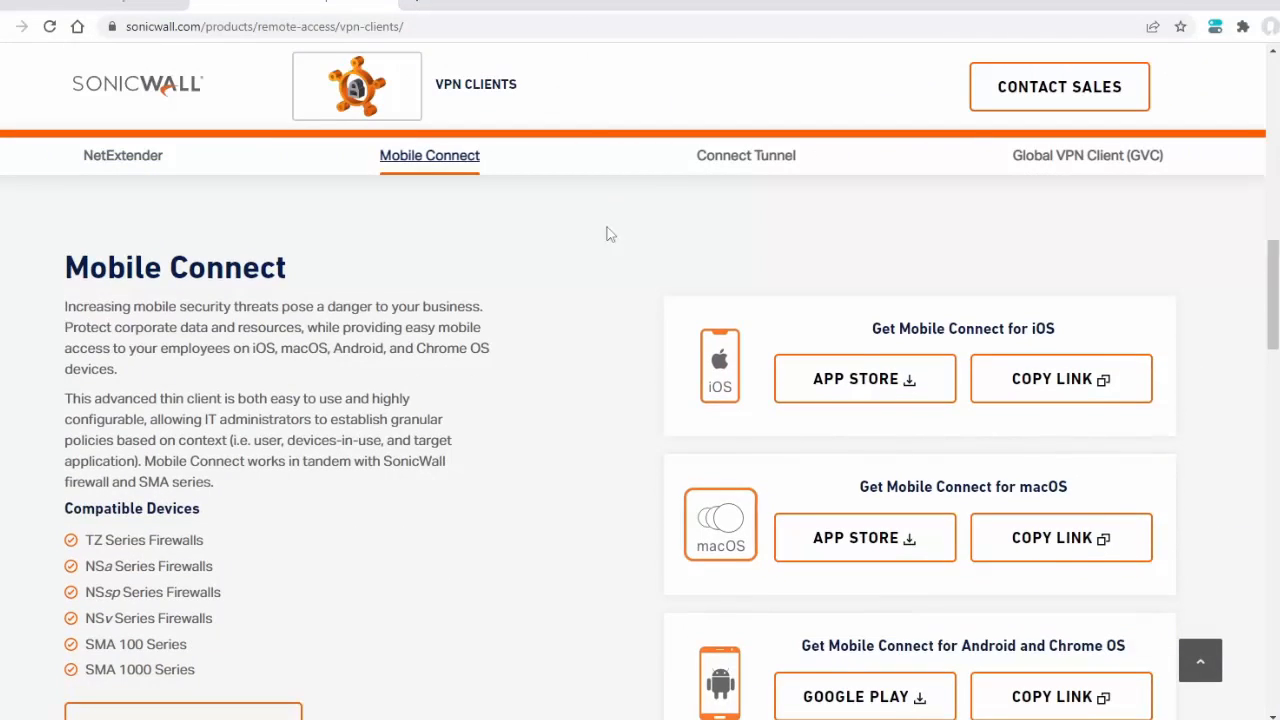
click(744, 156)
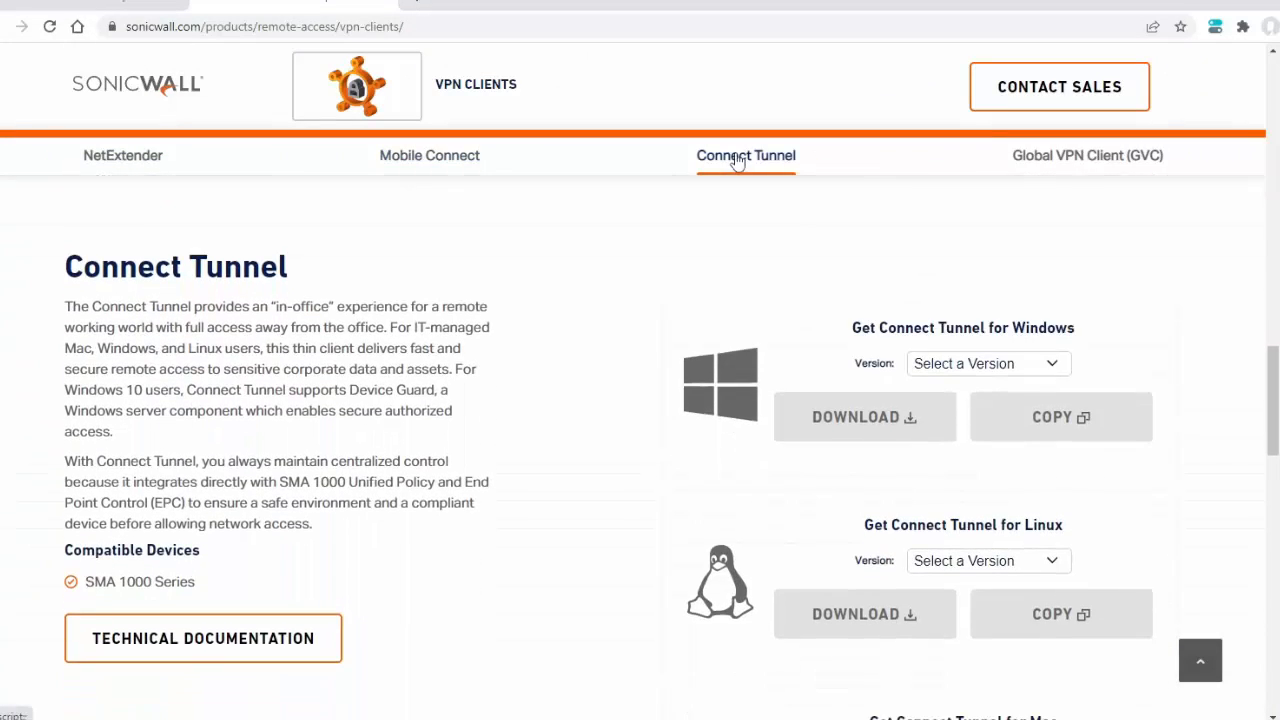
scroll(down, 3)
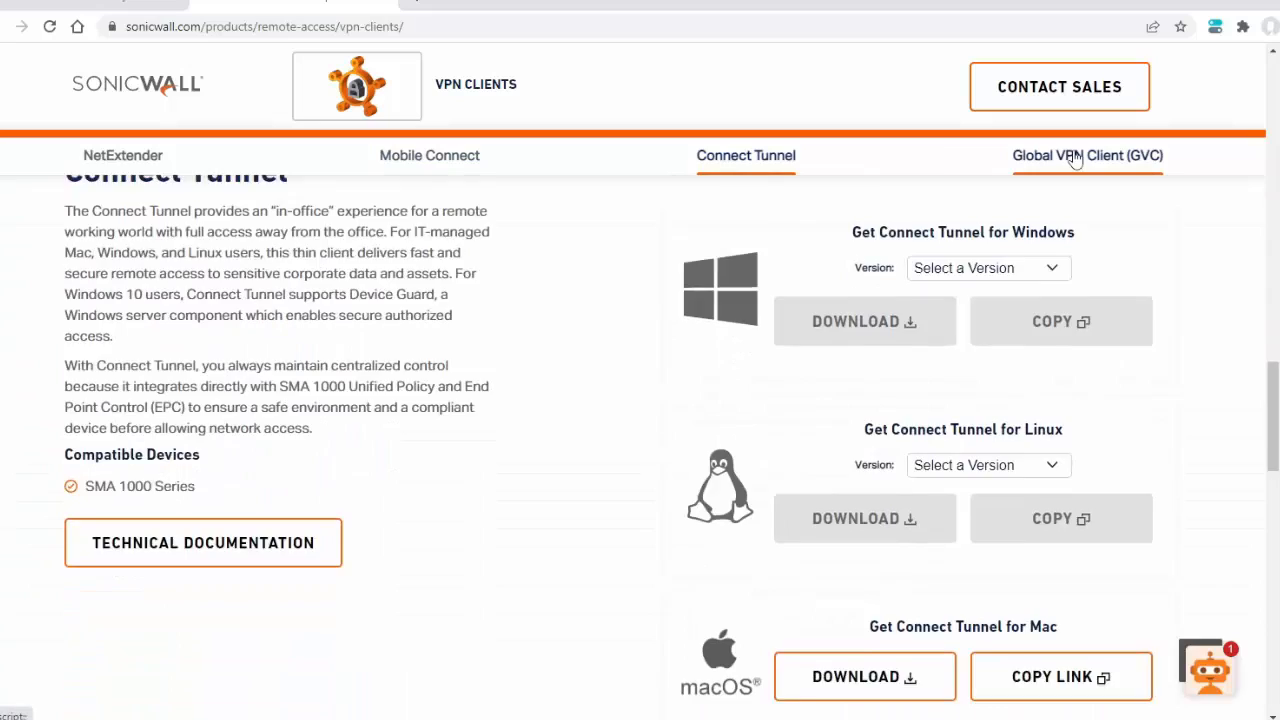
click(1088, 156)
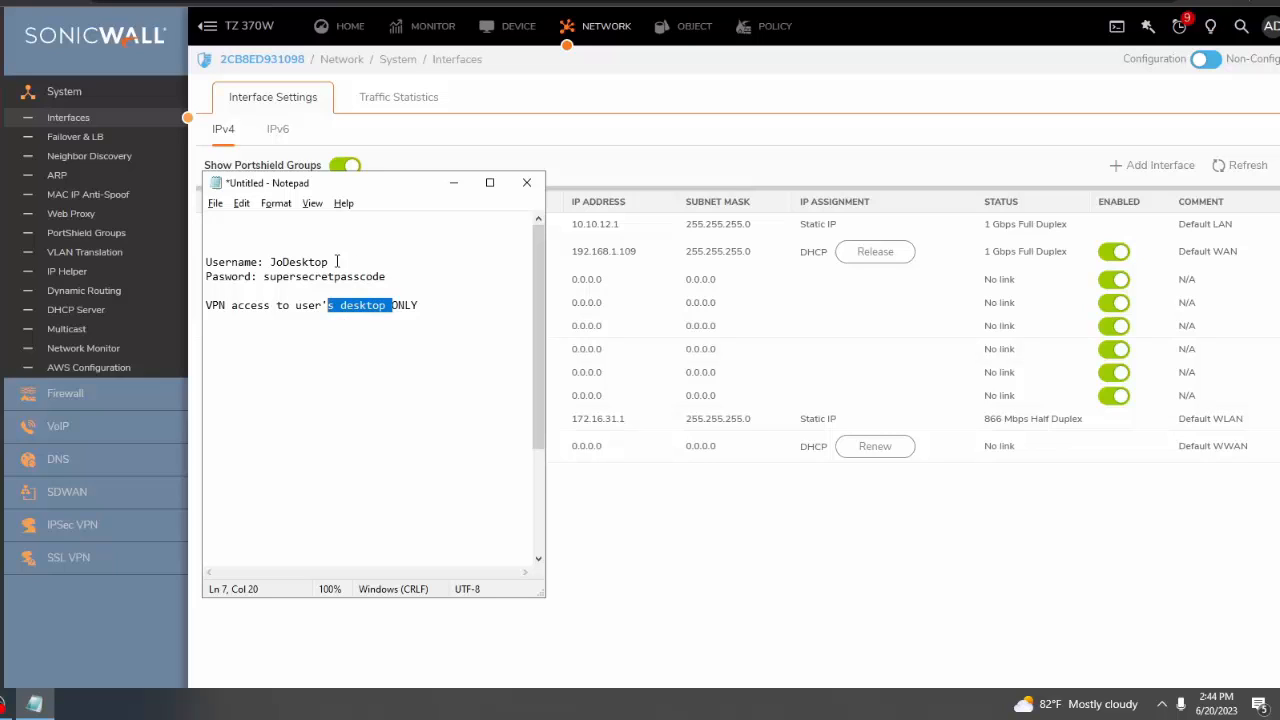
Step: Minimize the Notepad credential notes to return to the SonicOS Interfaces page
click(328, 260)
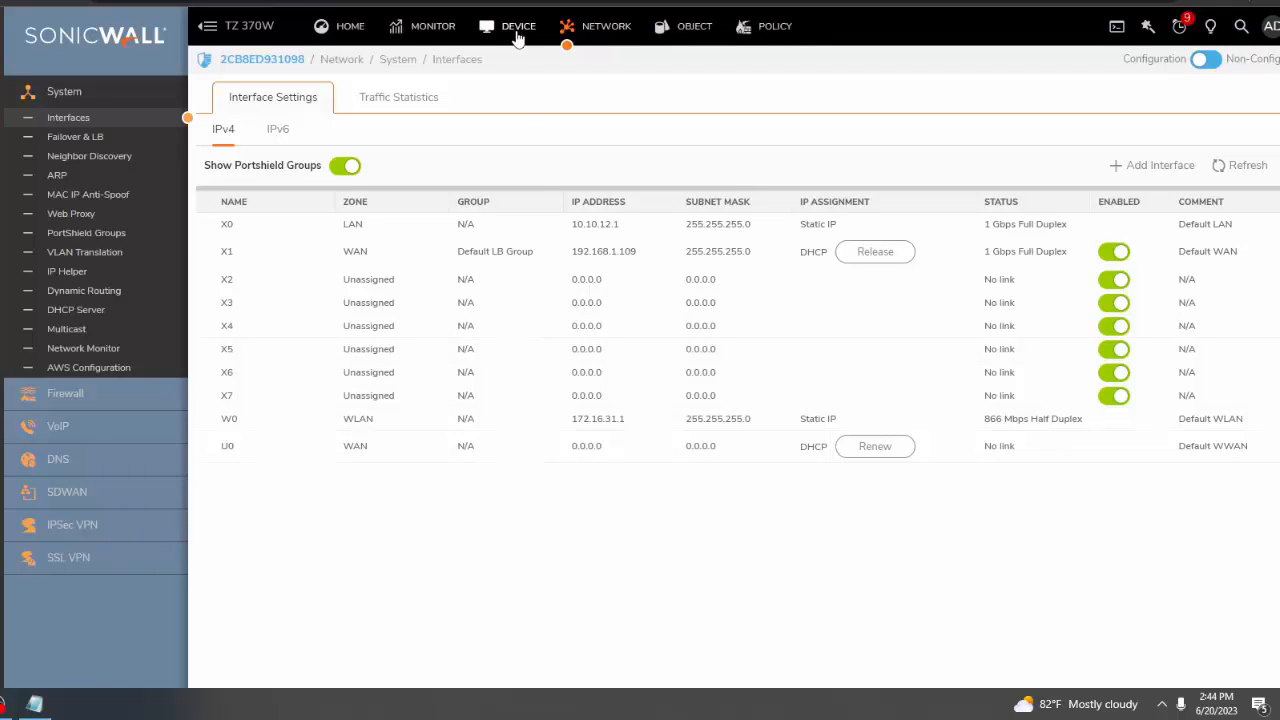
Step: Go to Device > Users > Local Users & Groups and start adding a new local user named JoDesktop
click(516, 26)
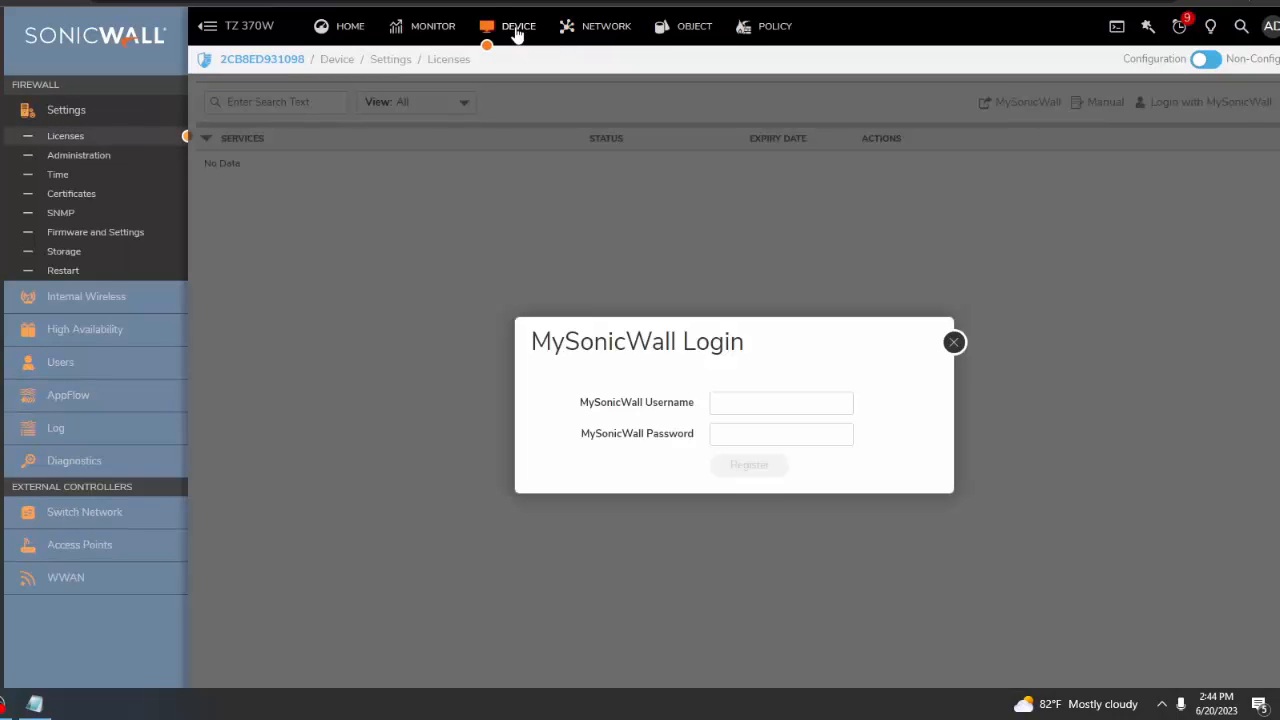
click(60, 362)
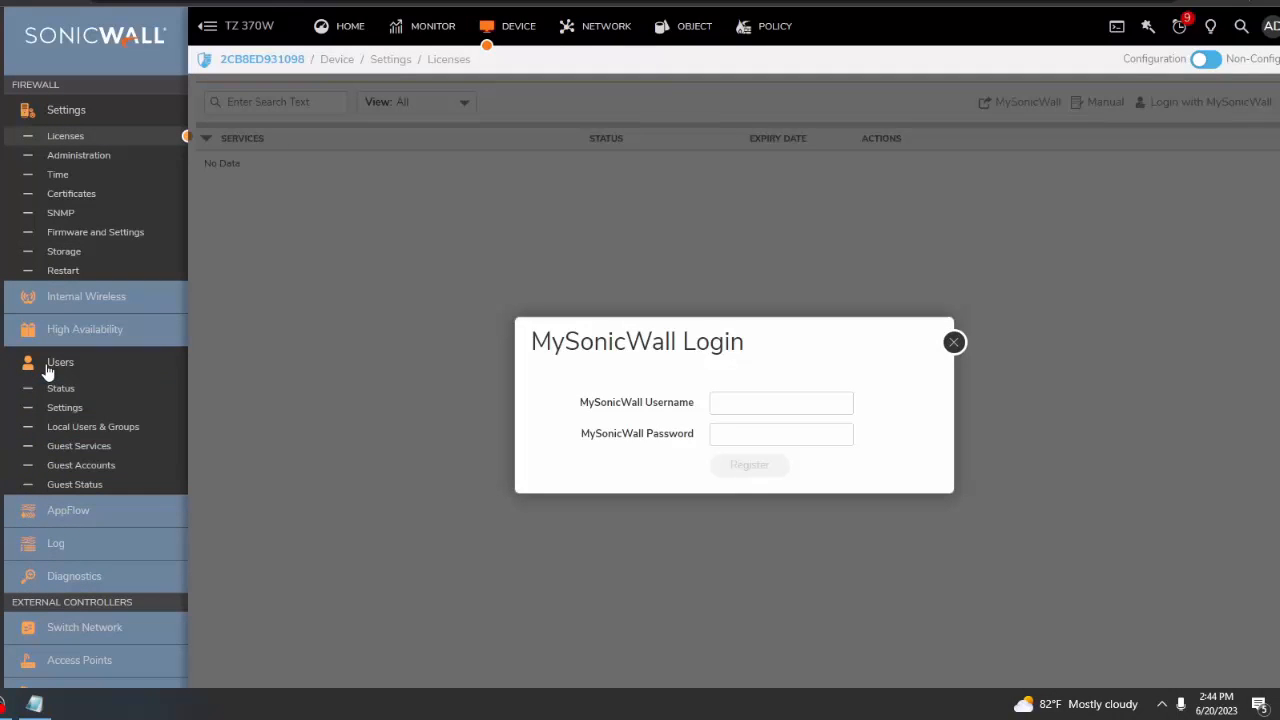
click(92, 426)
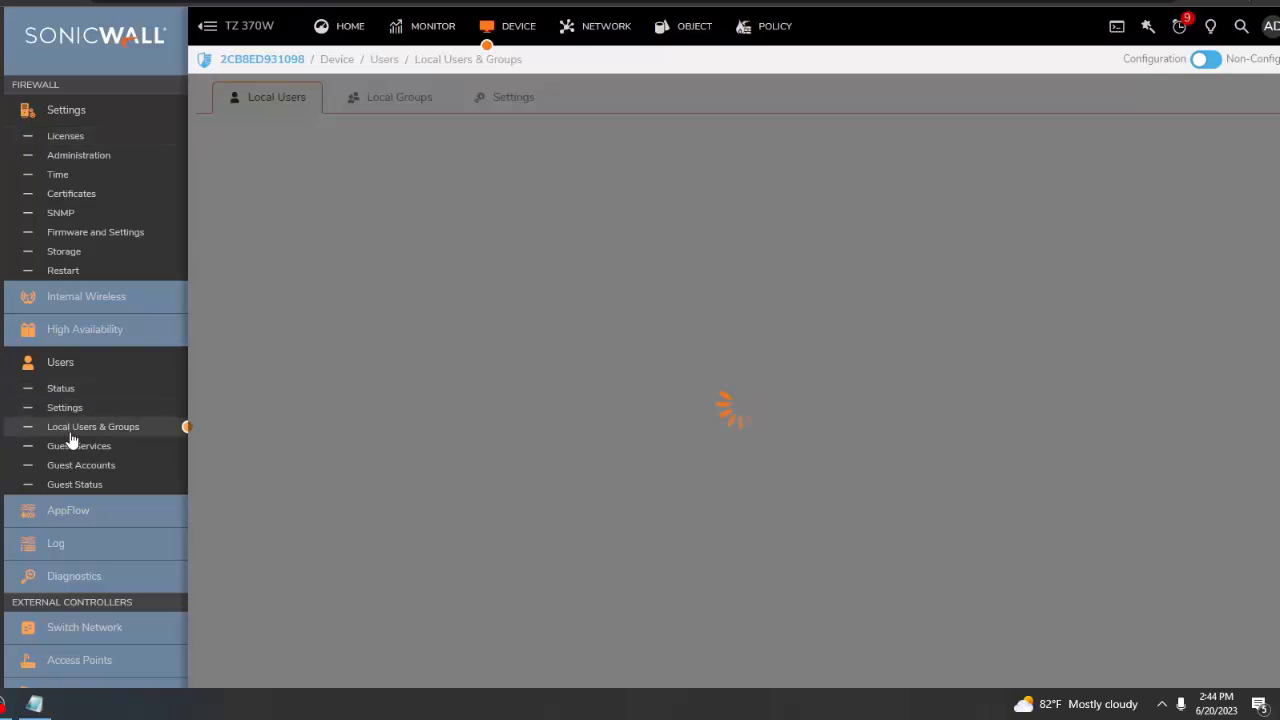
click(92, 426)
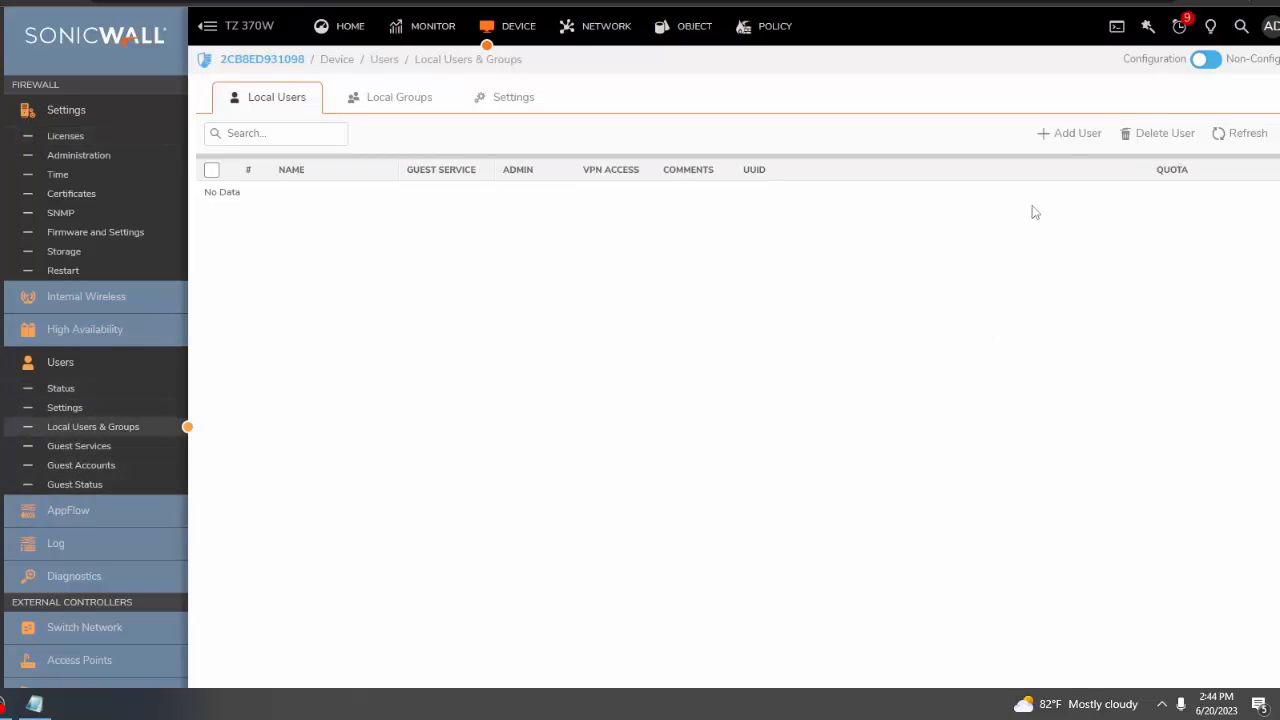
click(1068, 132)
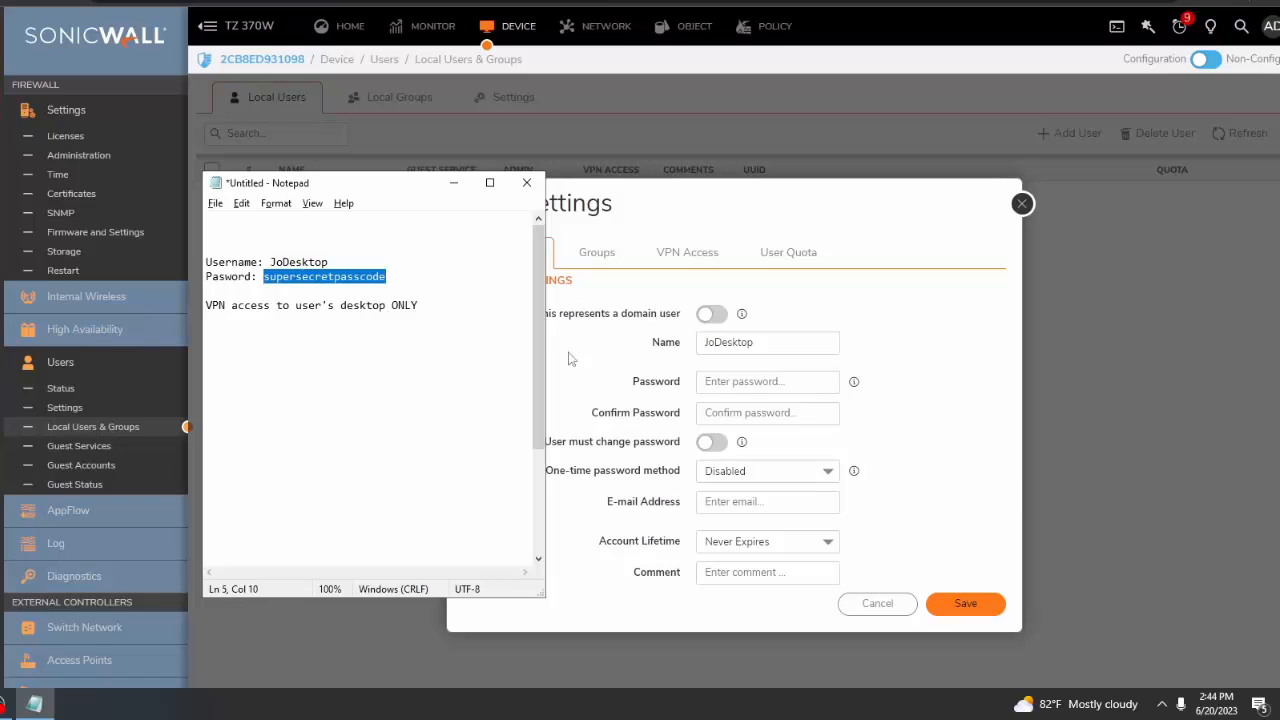
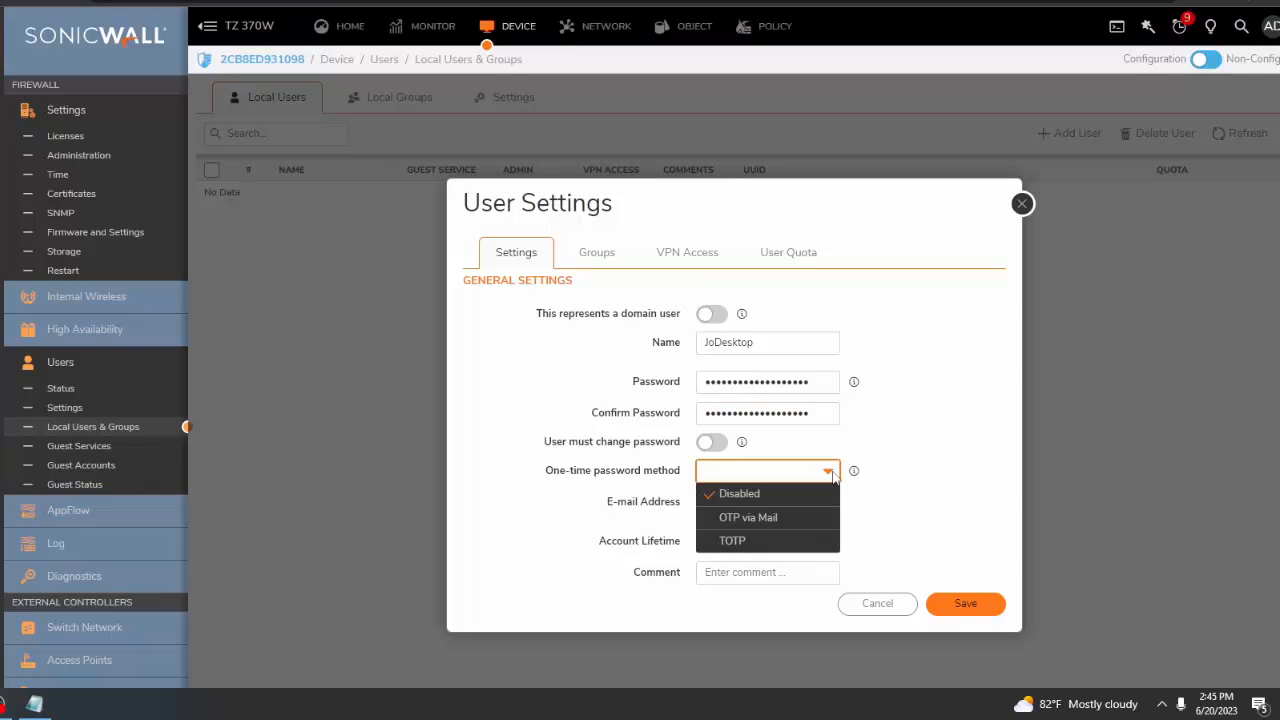
click(738, 492)
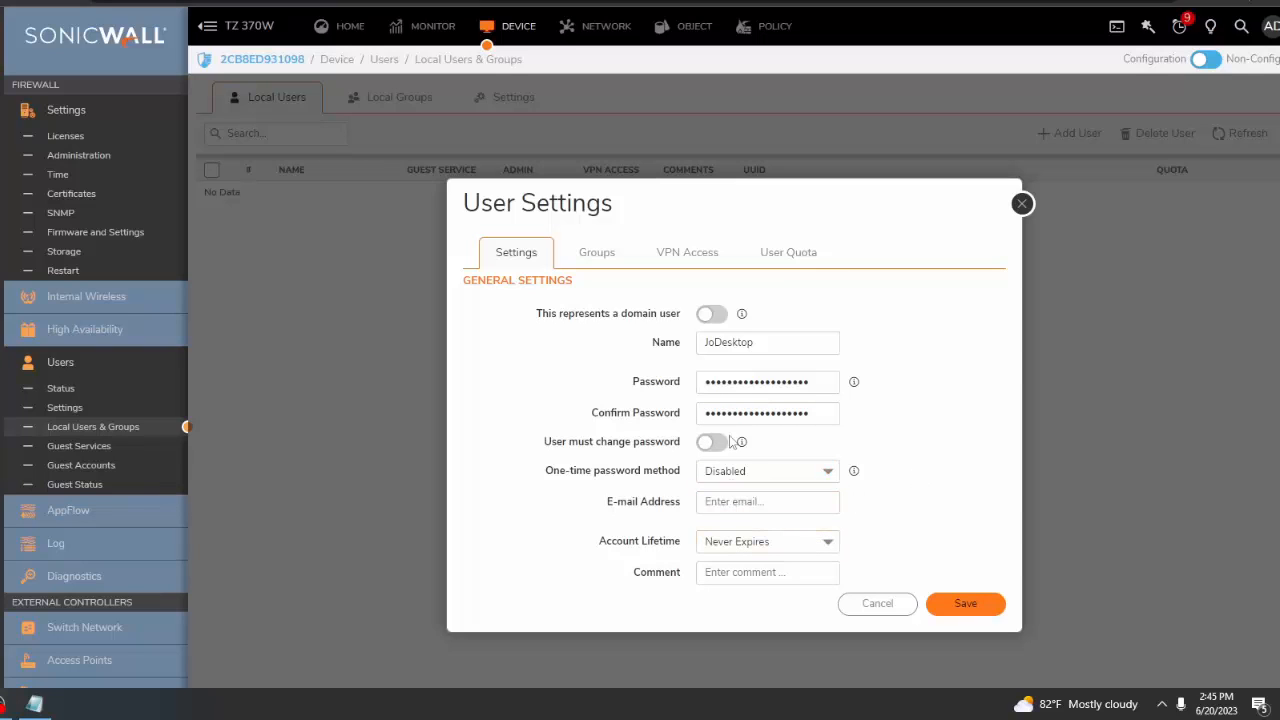
click(768, 342)
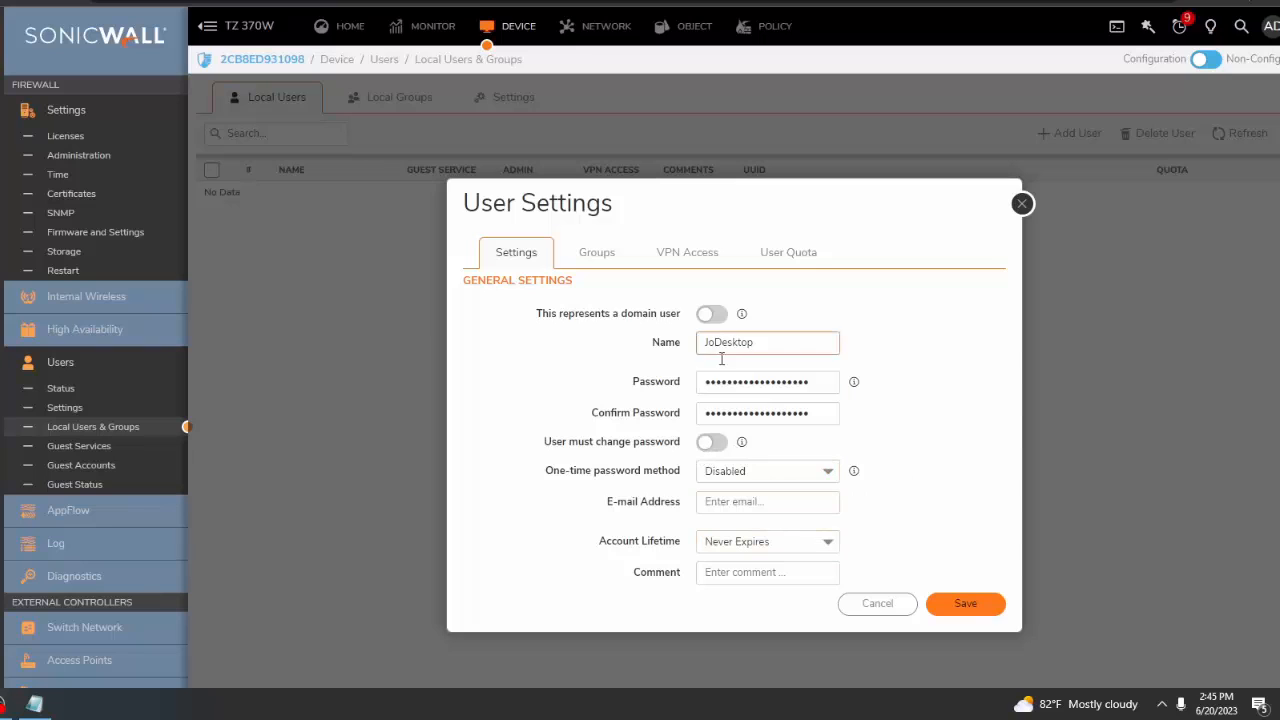
click(596, 252)
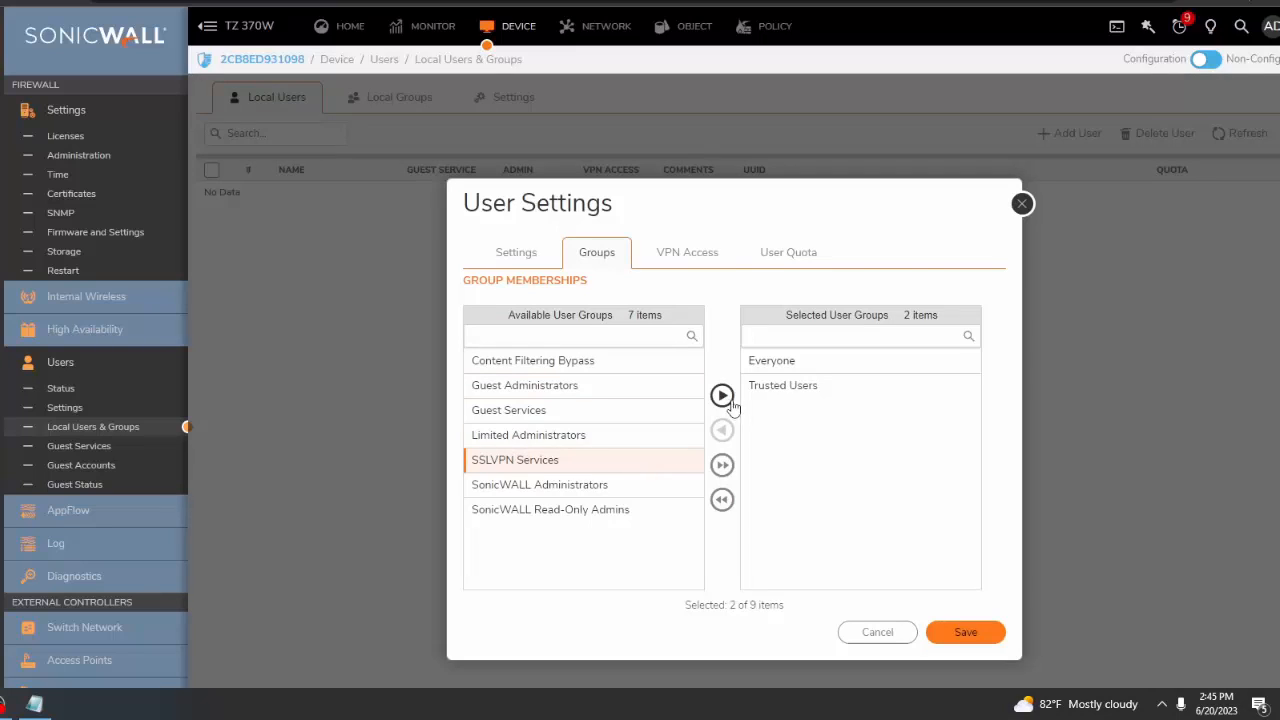
Step: Add SSLVPN Services membership, grant VPN access to the JoDesktop network and save the user
click(720, 396)
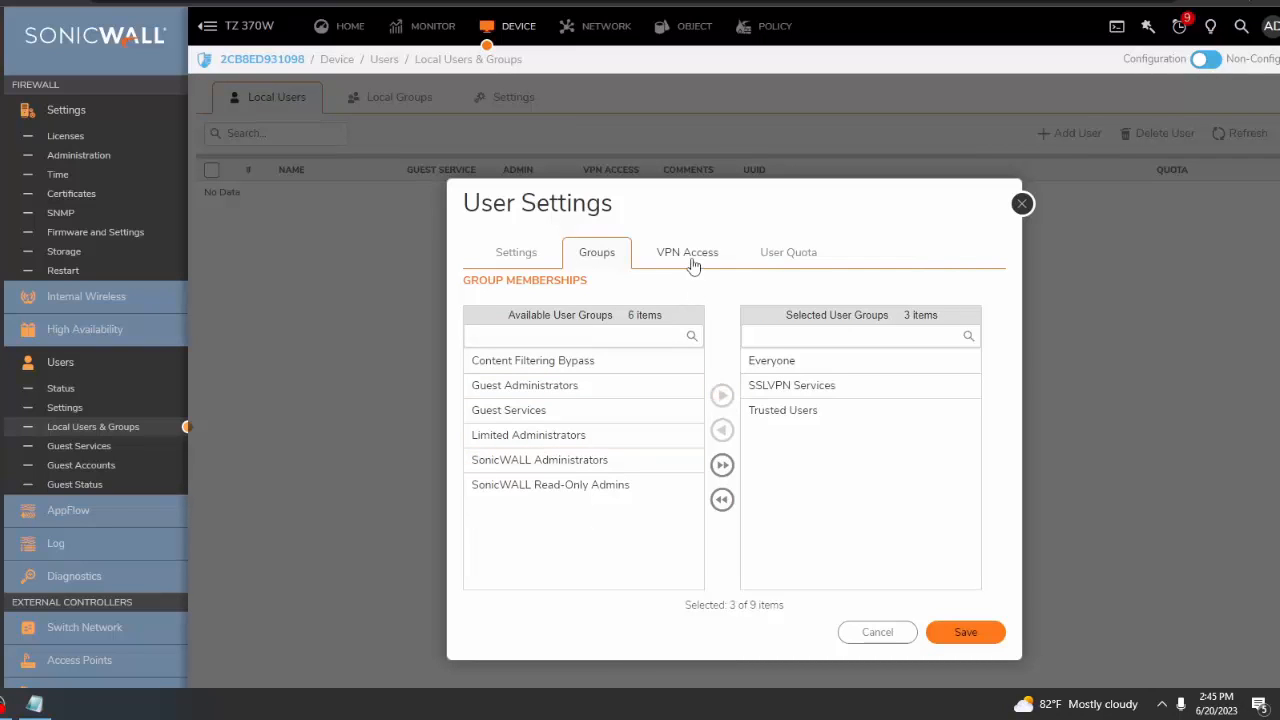
click(688, 252)
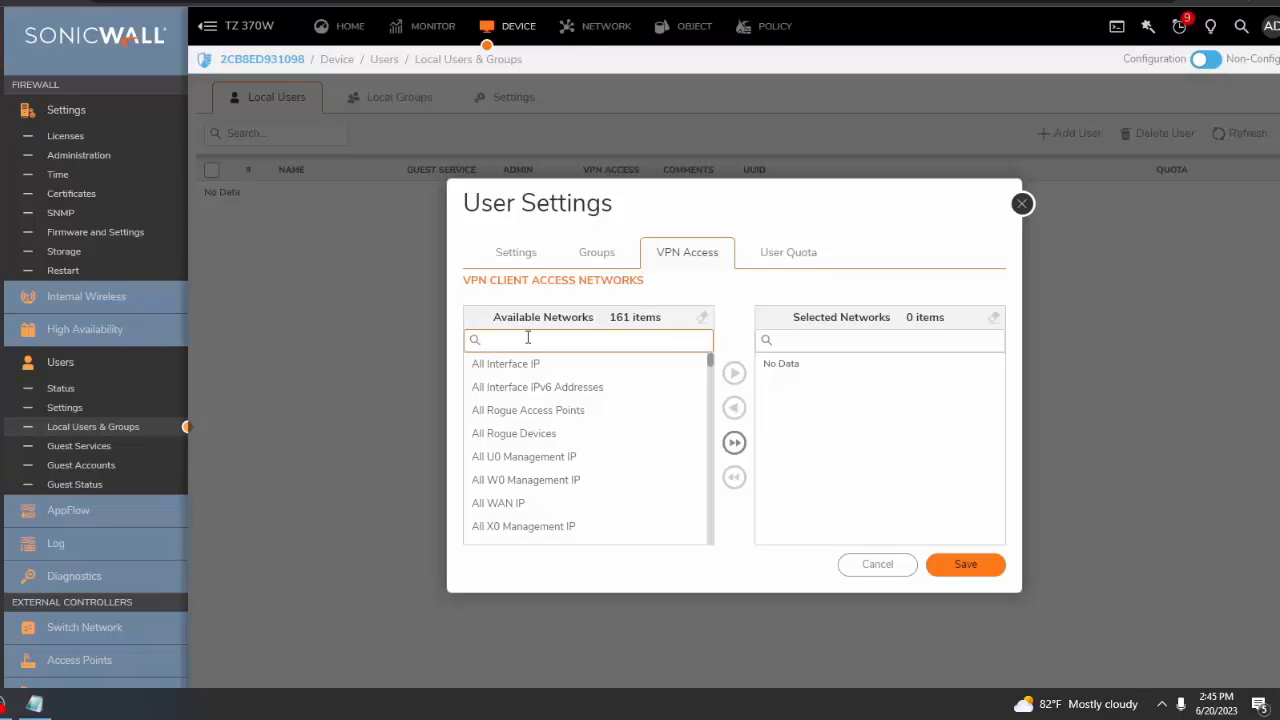
click(588, 340)
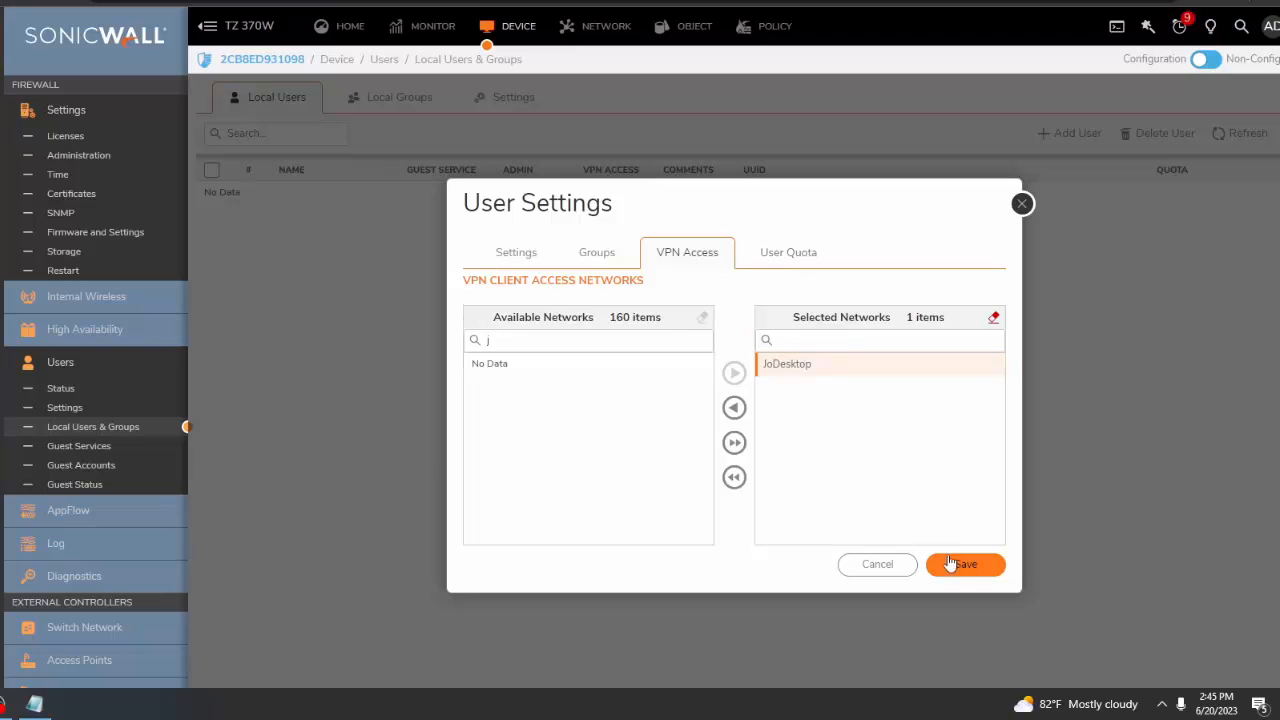
click(964, 564)
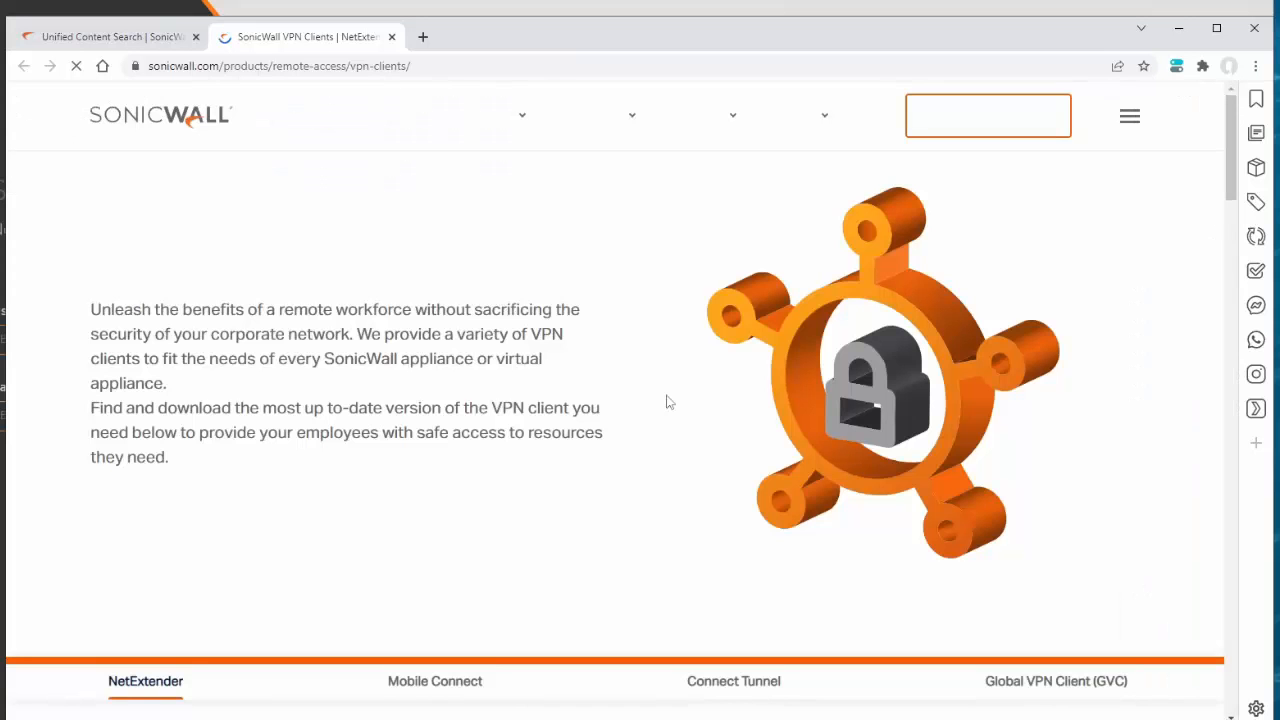
Step: Scroll the VPN clients download page to the NetExtender section
scroll(down, 3)
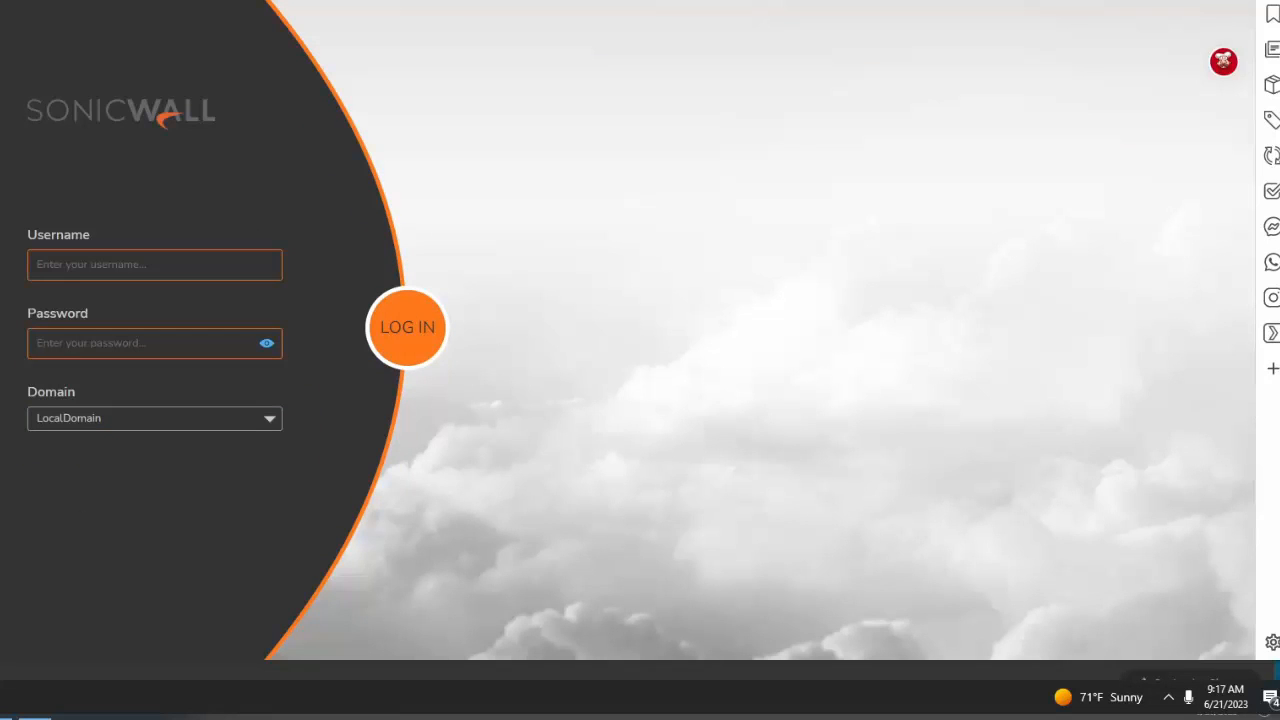
Step: Enter JoDesktop as the Virtual Office login username, correcting the initial typo, and move to the password field
click(156, 264)
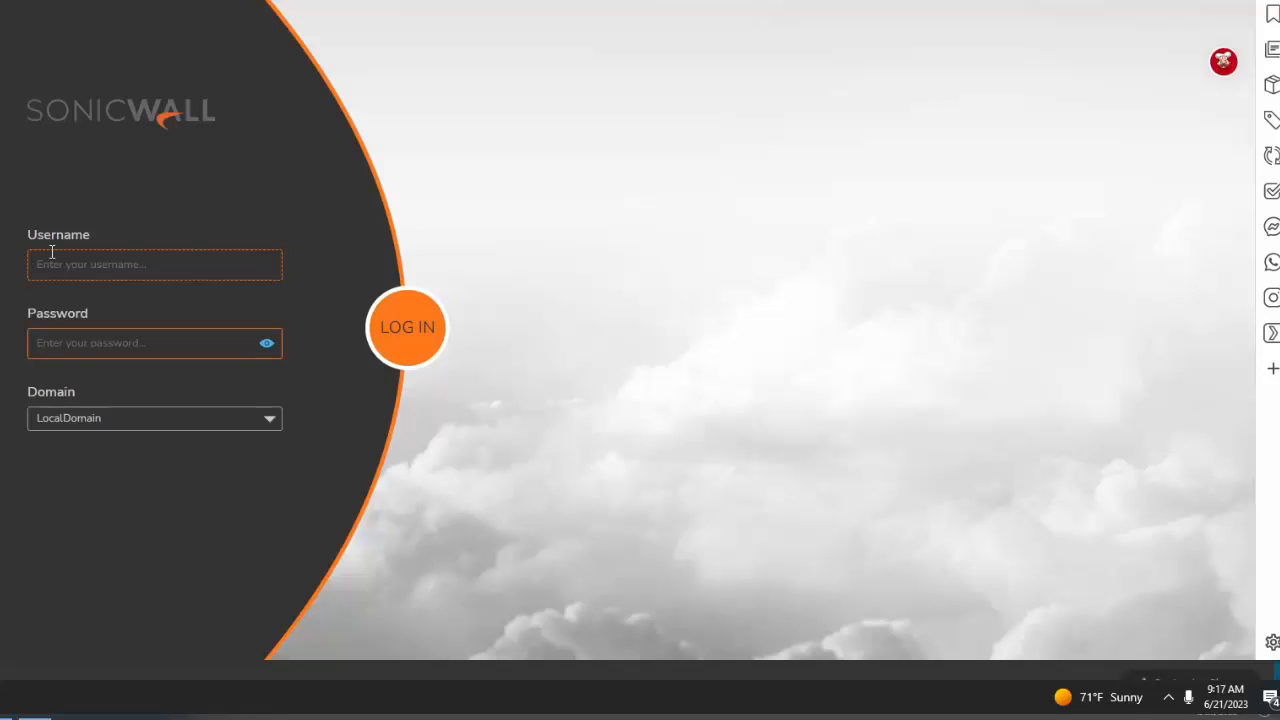
text(ajo)
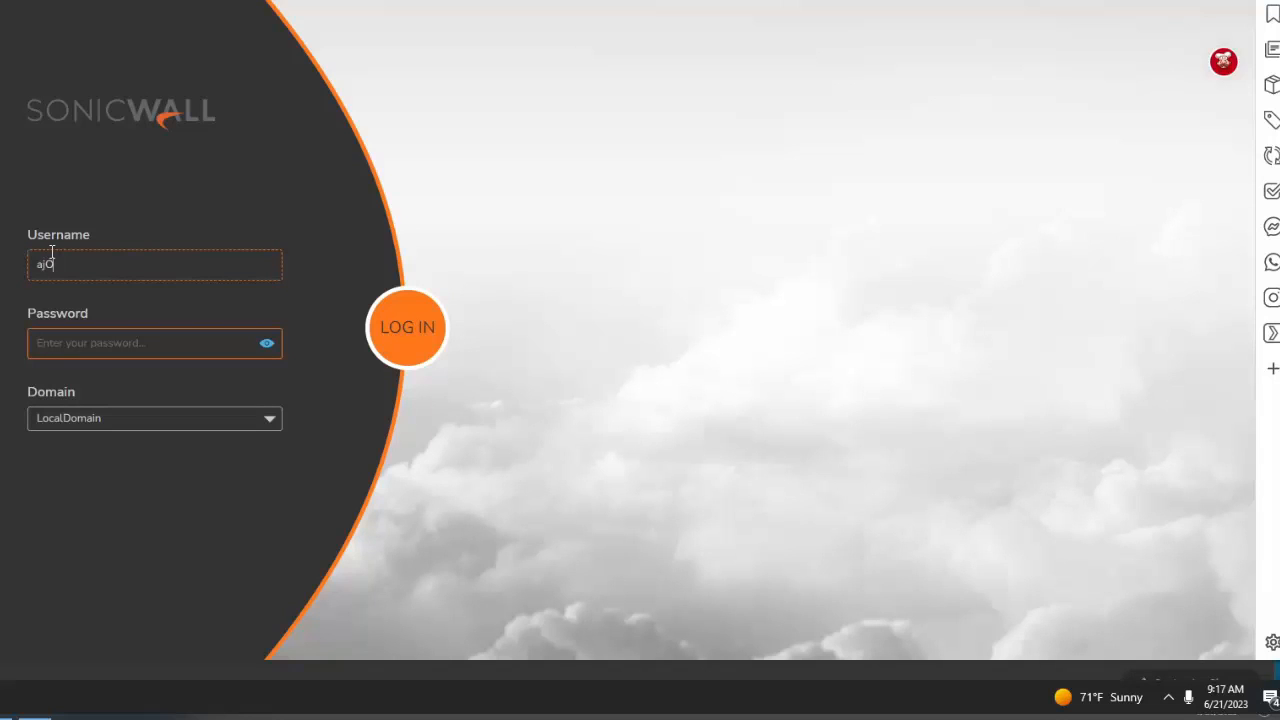
key(ctrl+a)
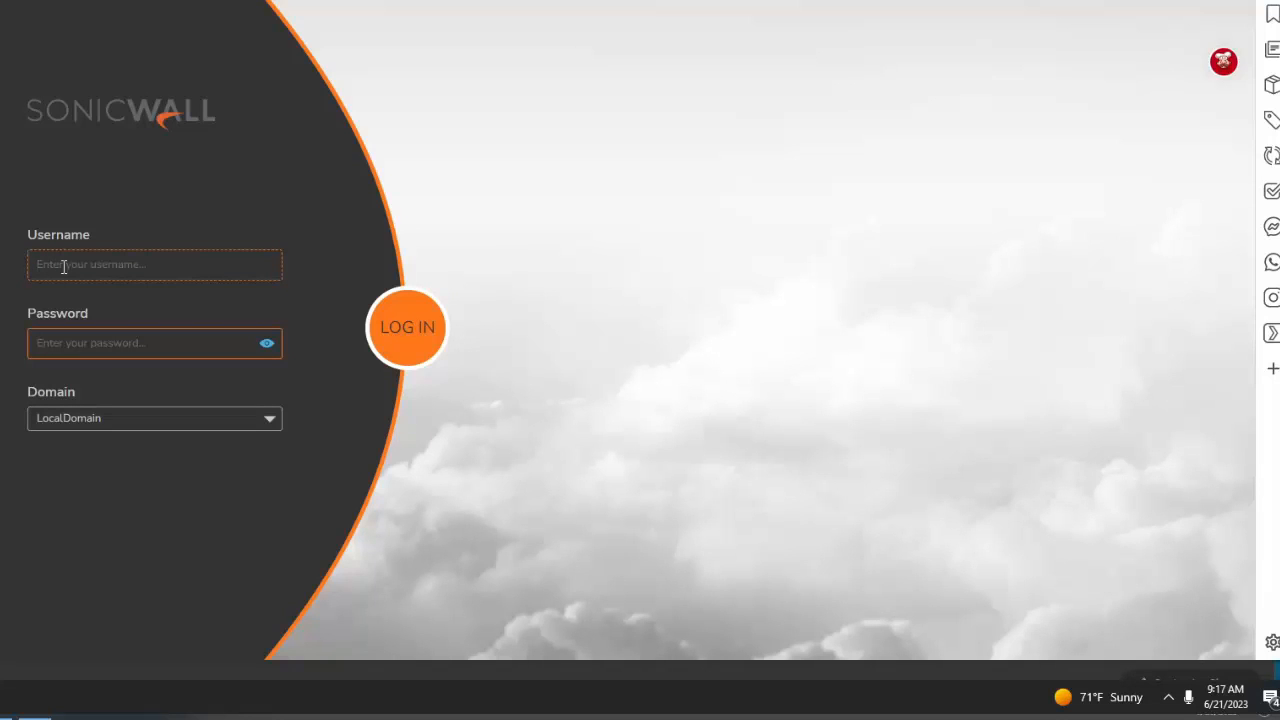
text(JoDesktop)
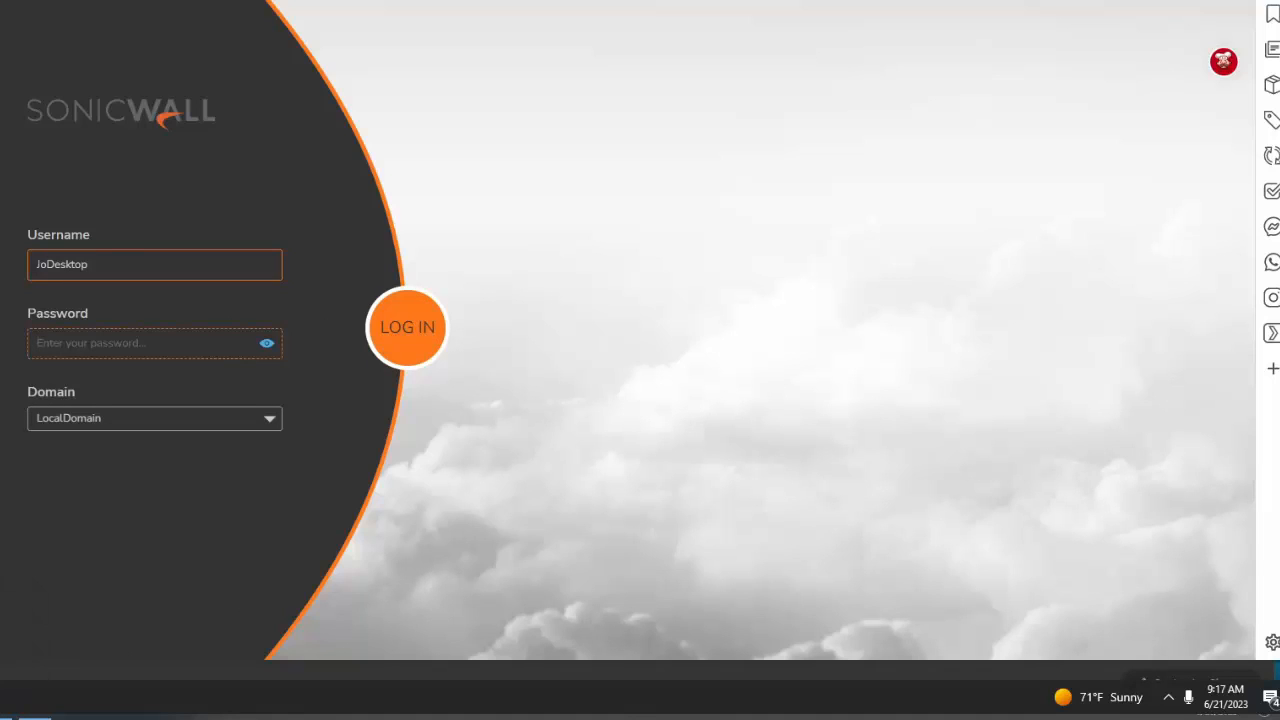
click(156, 344)
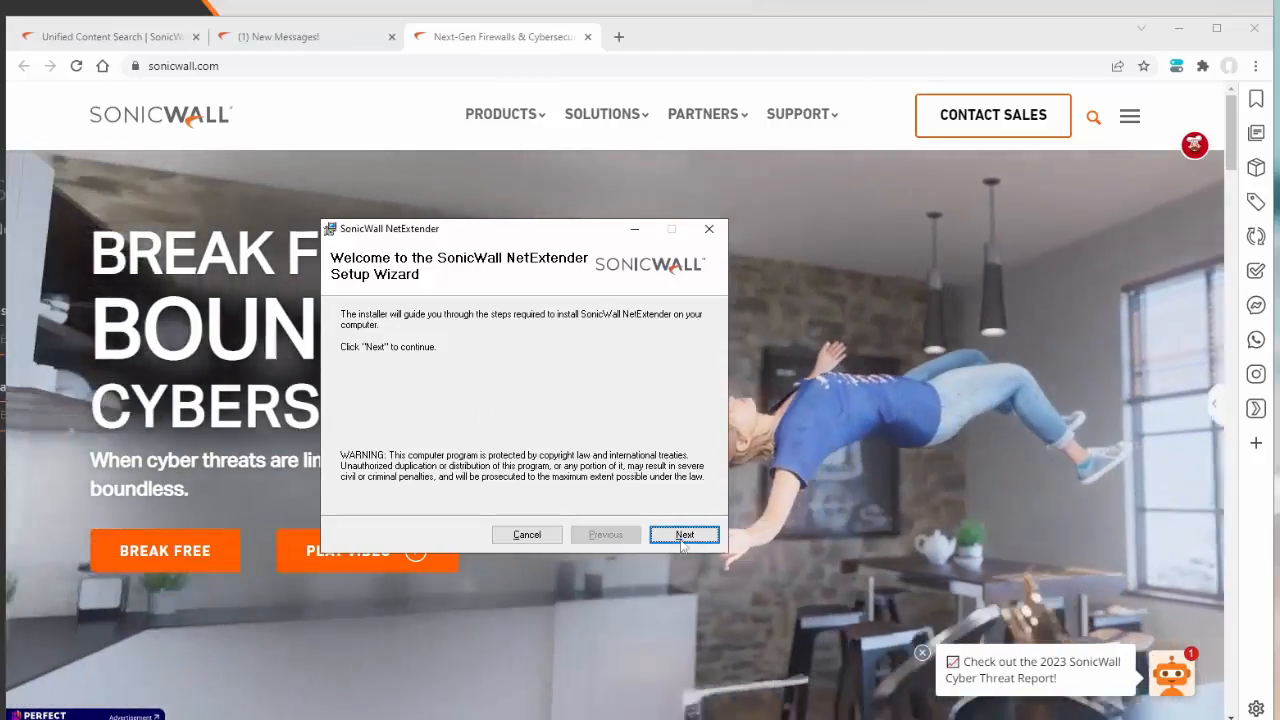
Step: Step through the NetExtender setup accepting the license, default install folder and an empty default profile
click(684, 534)
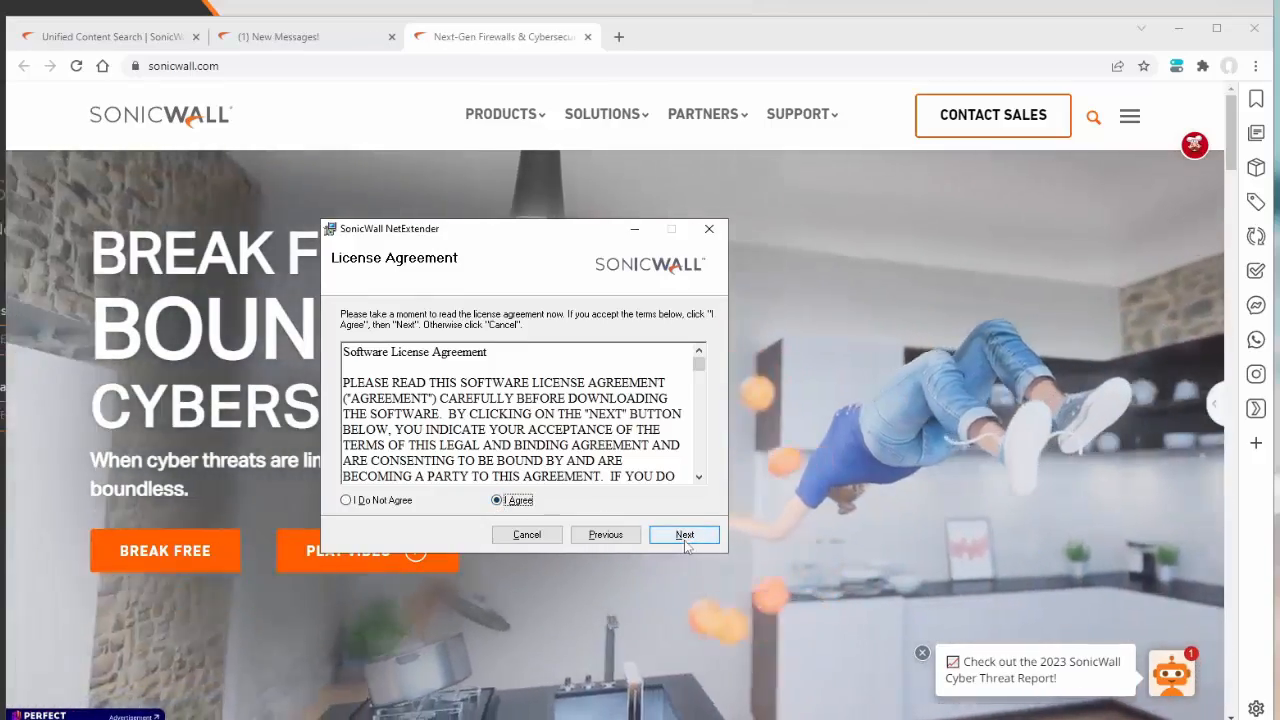
click(684, 534)
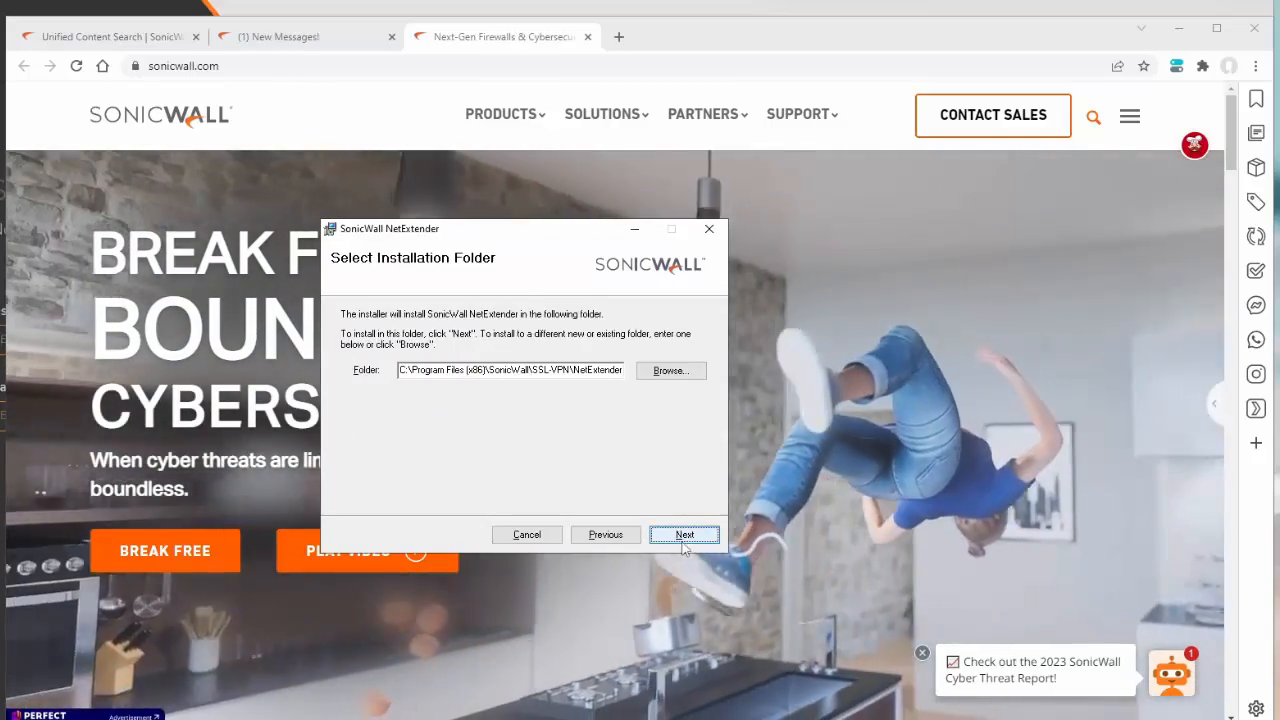
click(684, 534)
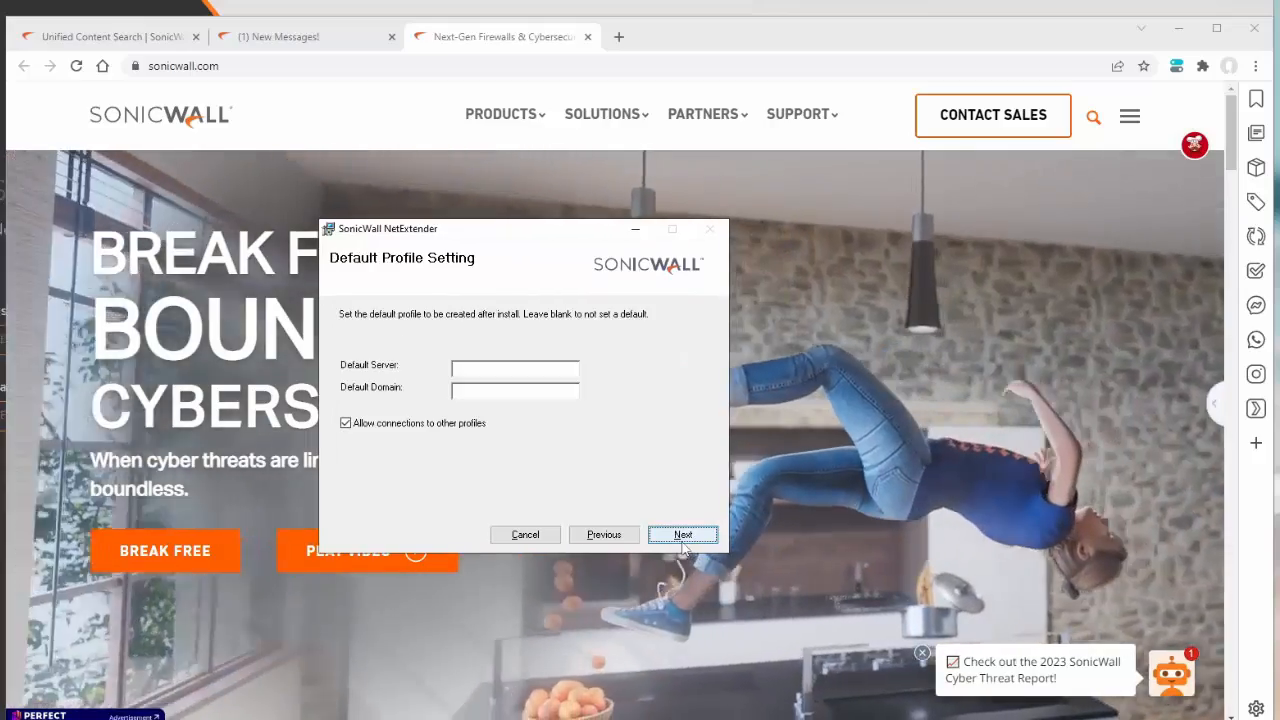
click(684, 534)
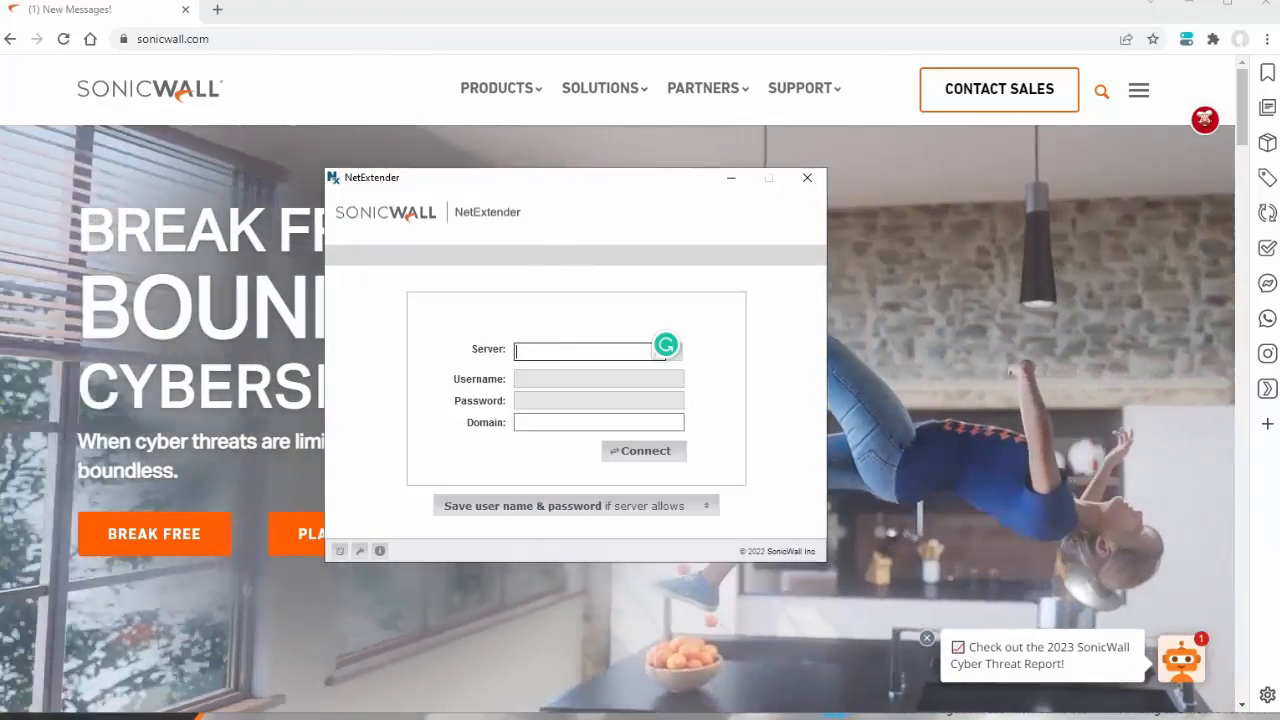
Step: Connect NetExtender to PublicIP:4433 as JoDesktop with the saved password on the LocalDomain domain
text(PublicIP:4433)
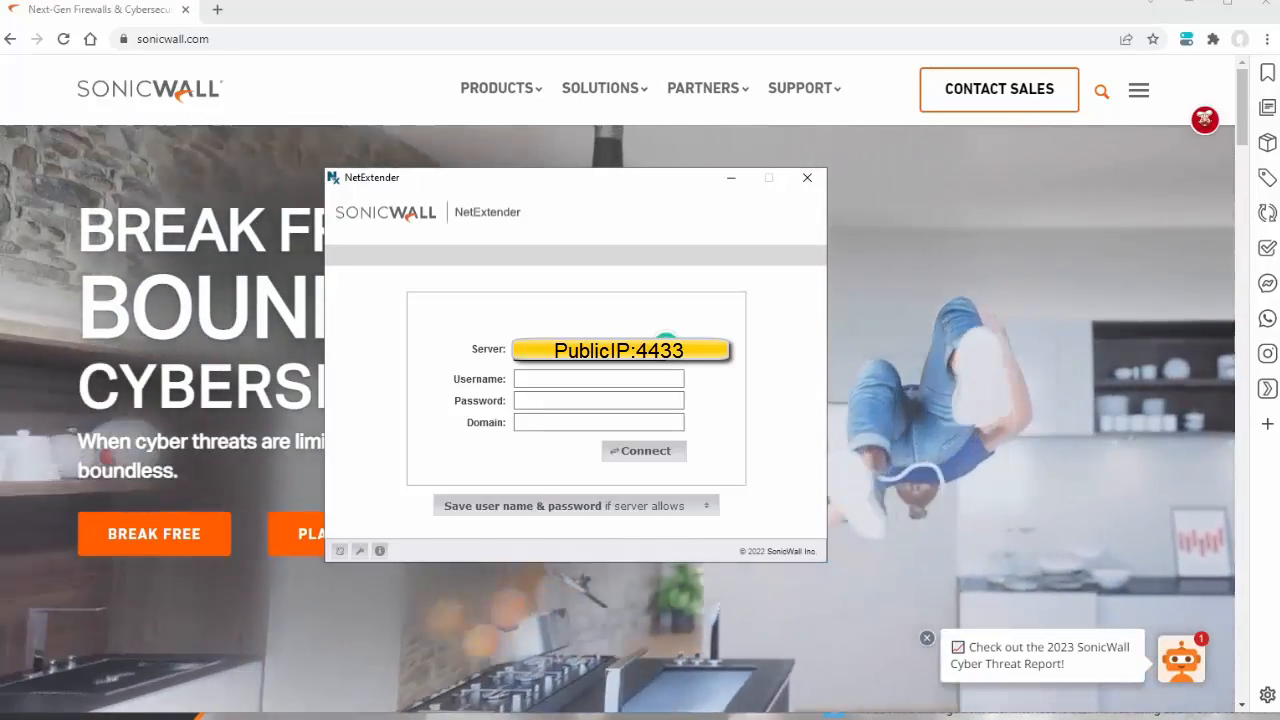
click(598, 380)
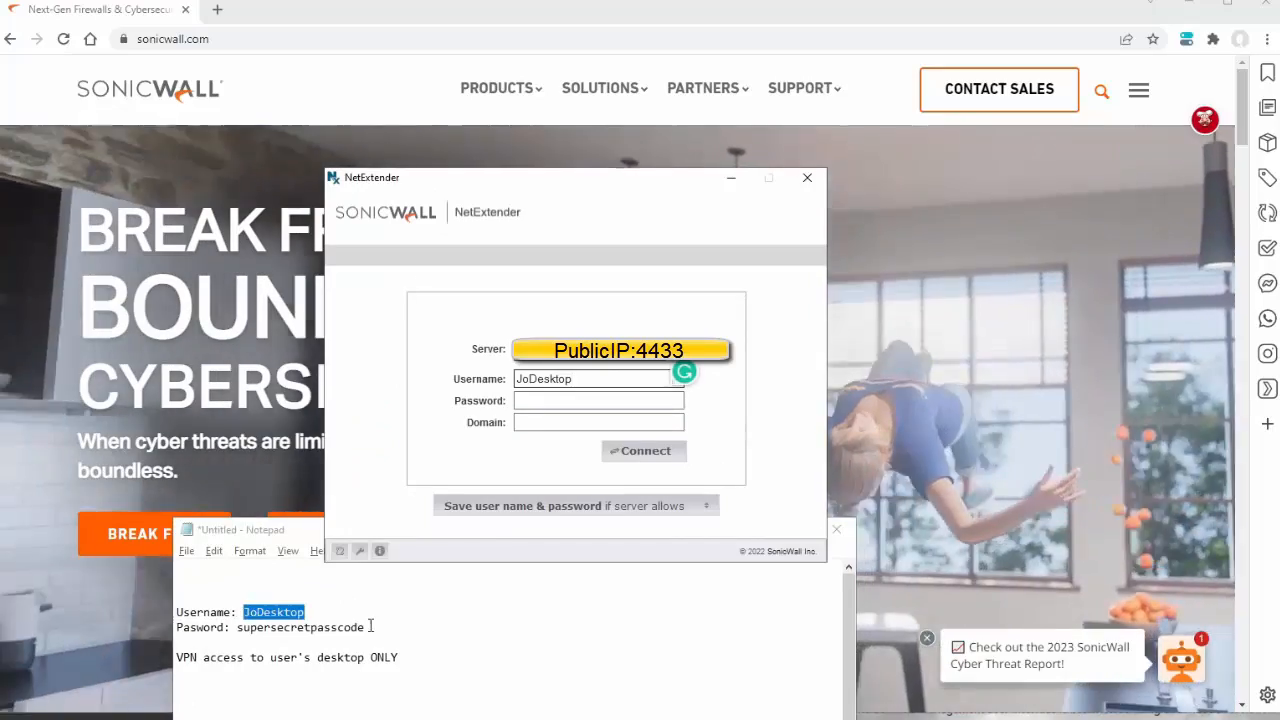
double_click(300, 628)
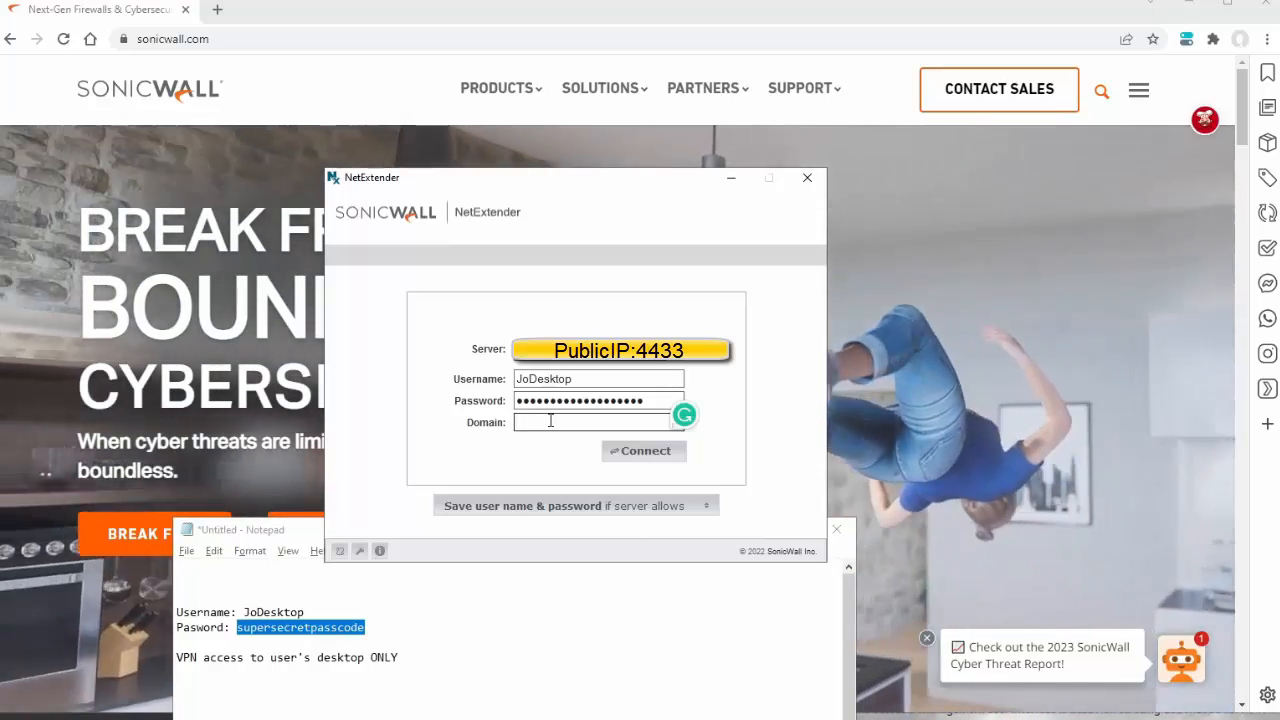
text(LocalDomain)
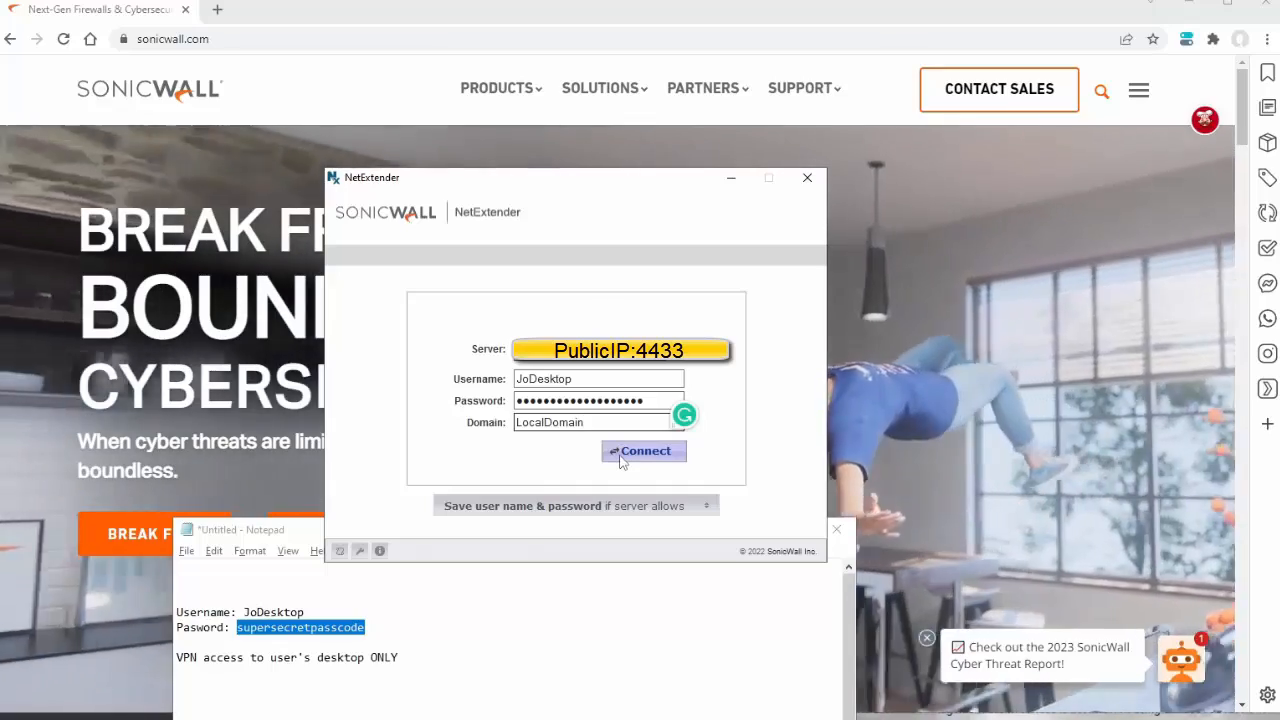
click(644, 452)
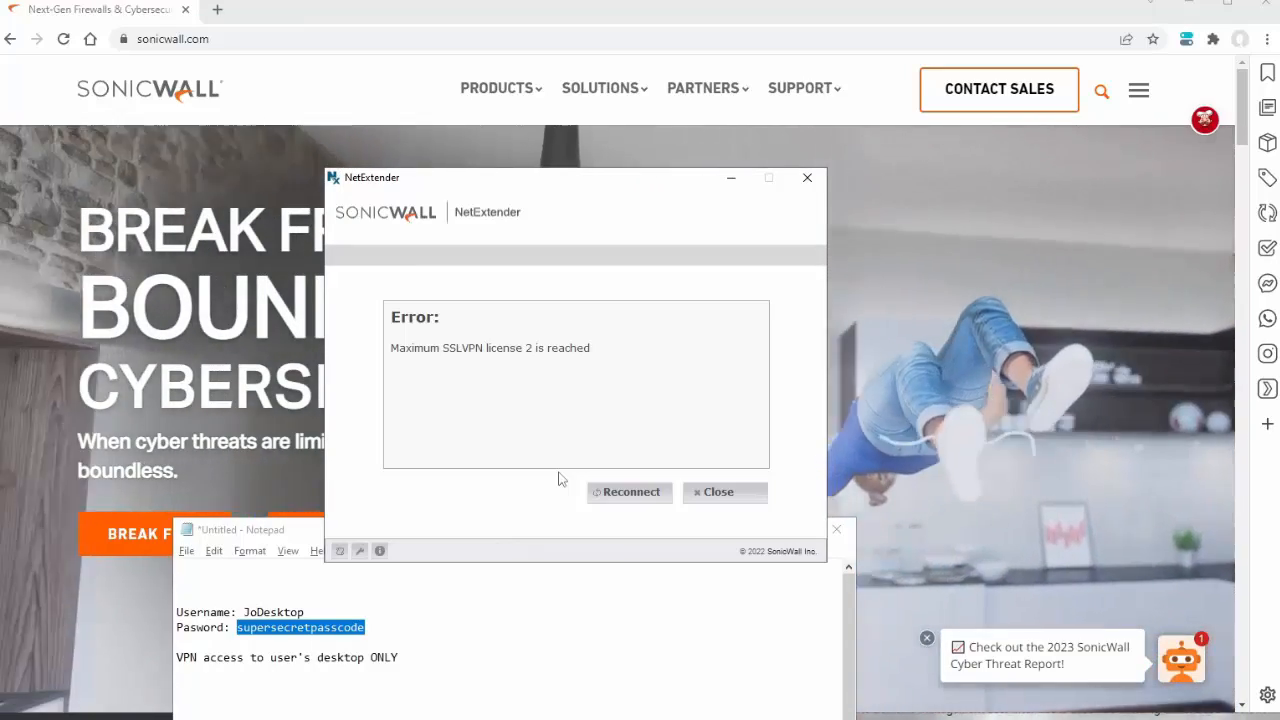
mouse_move(564, 516)
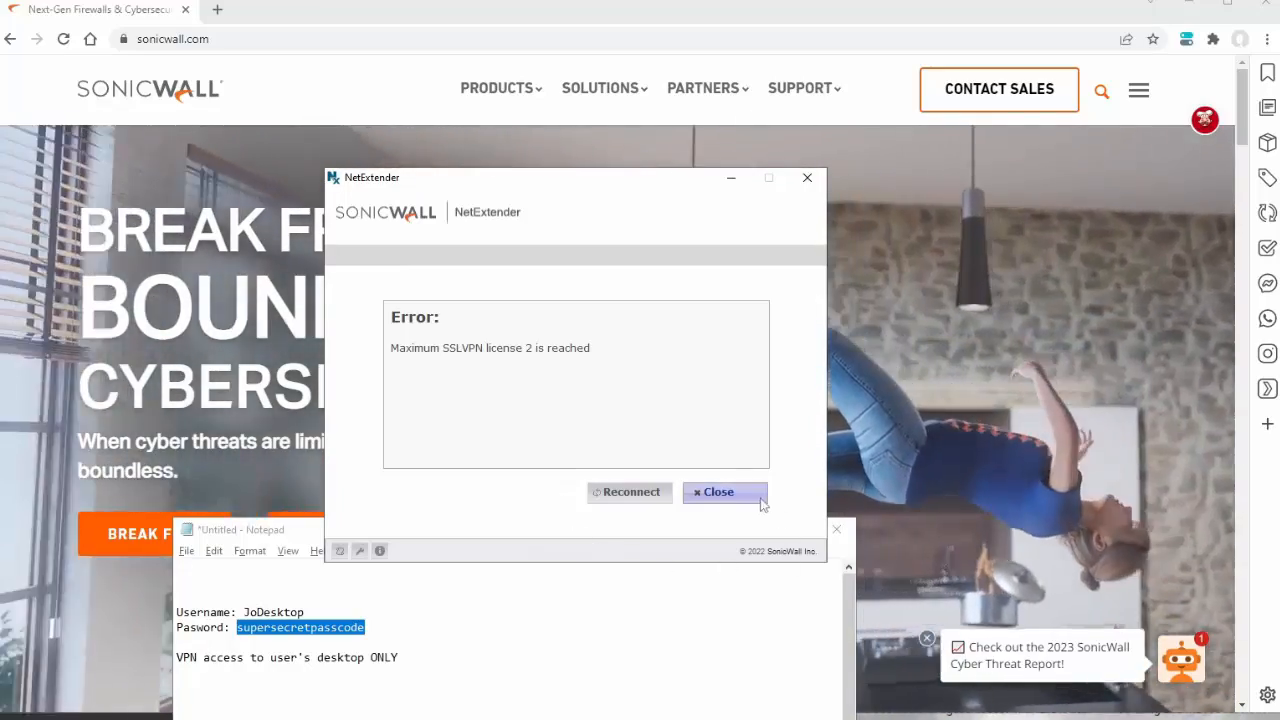
Step: Dismiss the 'Maximum SSLVPN license 2 is reached' error and close the NetExtender client
click(714, 492)
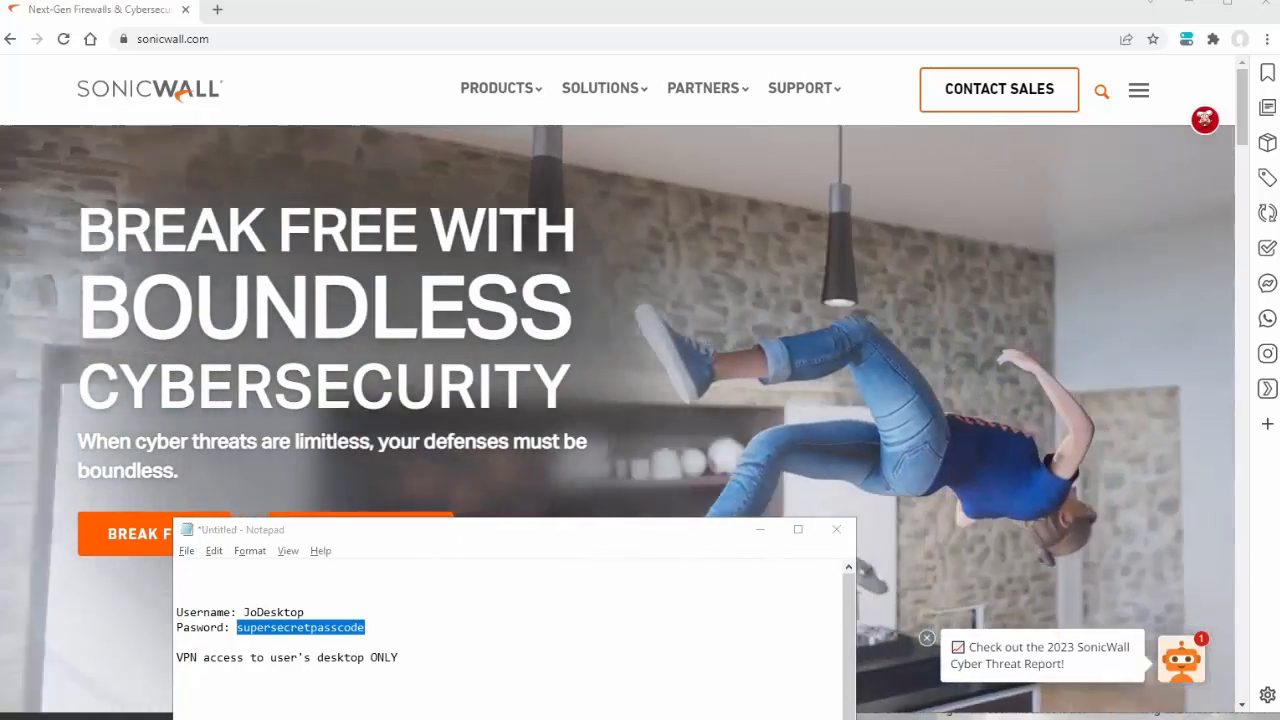